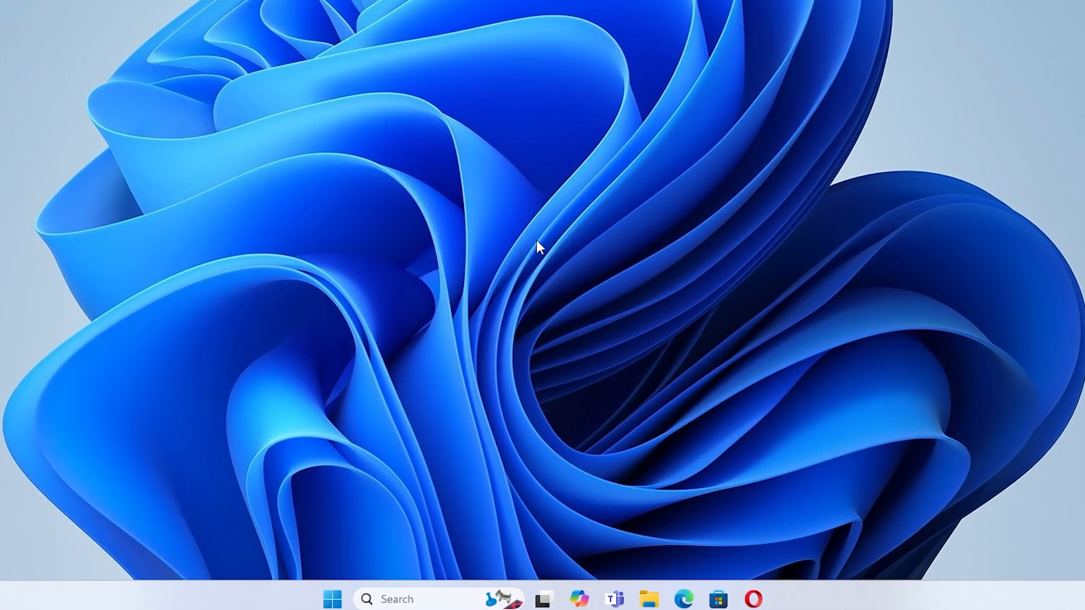
Search Start for 'int' to launch Internet Properties and show its Advanced settings
type("internet op")
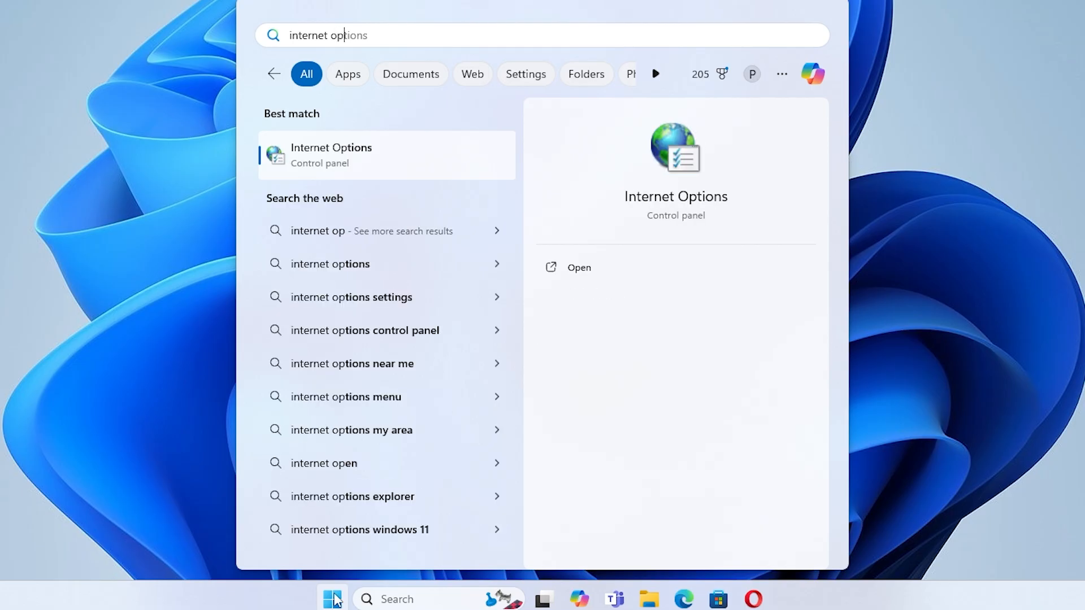
mouse_move(388, 160)
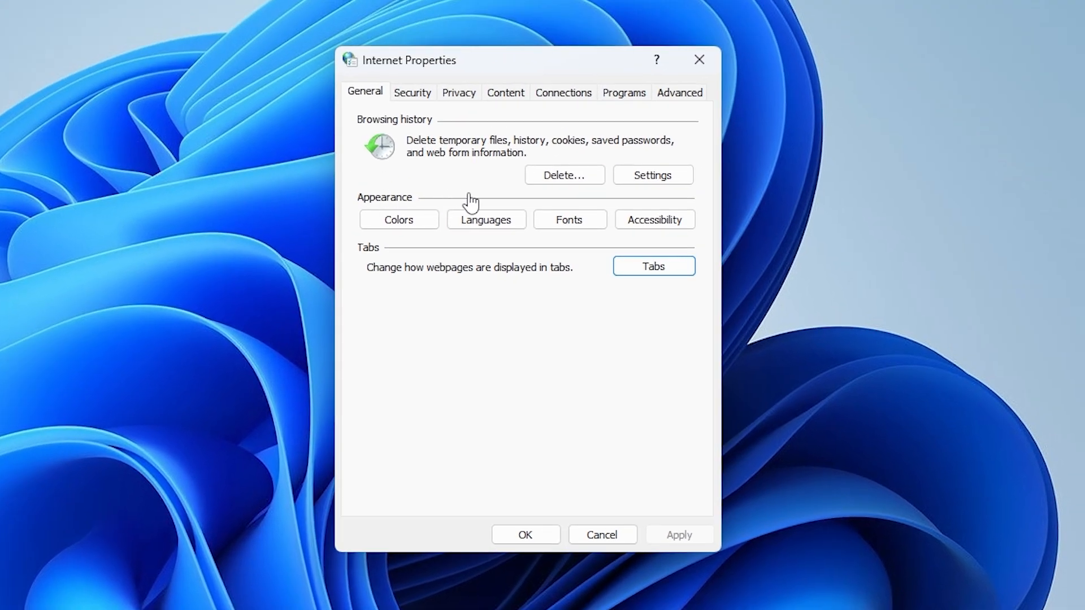
mouse_move(464, 189)
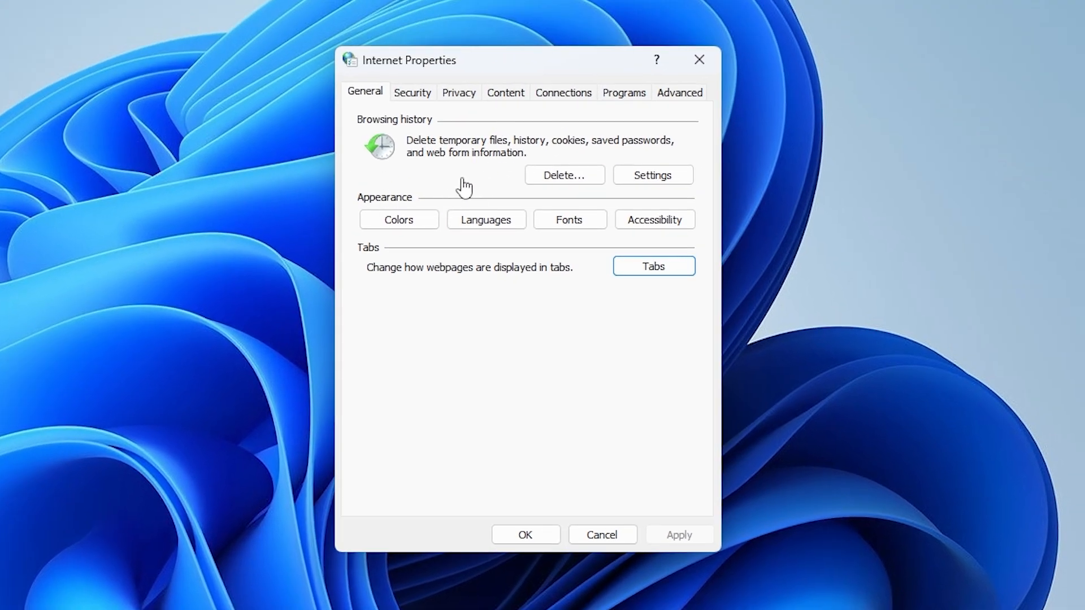
left_click(679, 92)
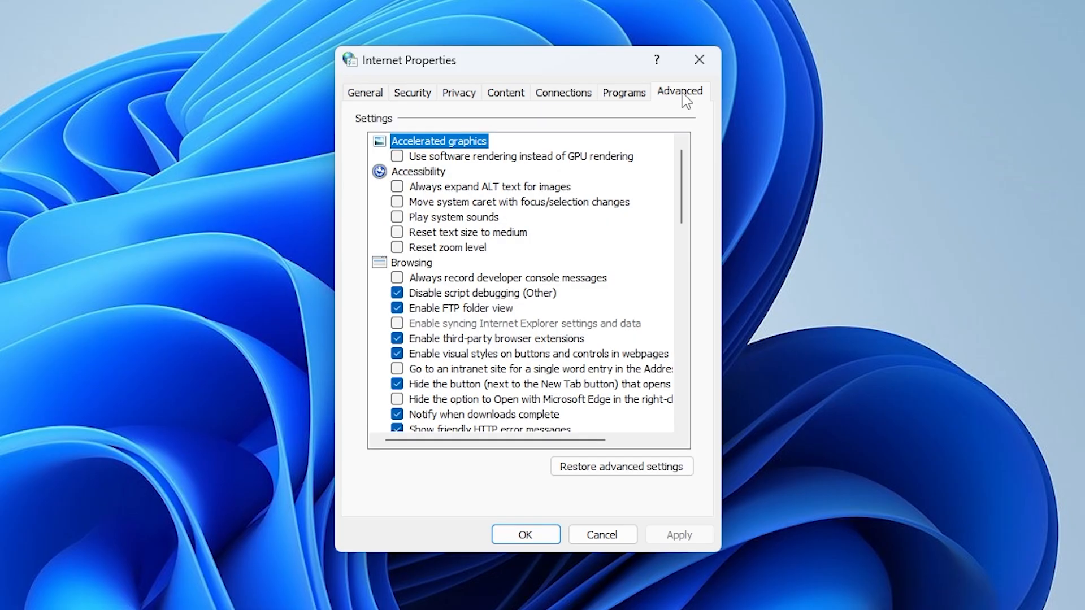
Scroll the Advanced settings list down to the Security section with the SSL/TLS options
scroll("down", 3)
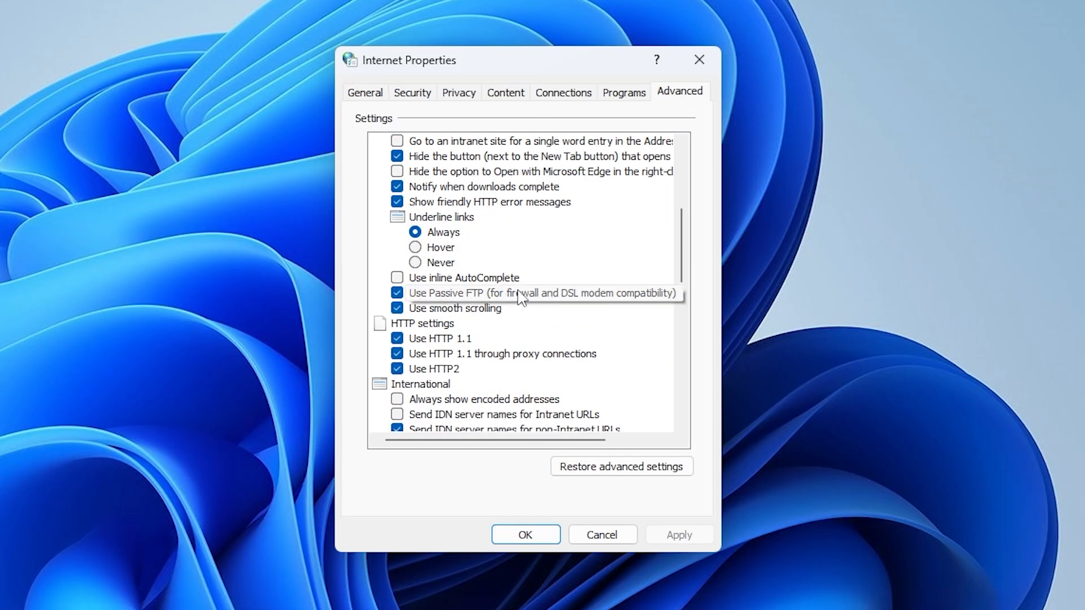
mouse_move(493, 334)
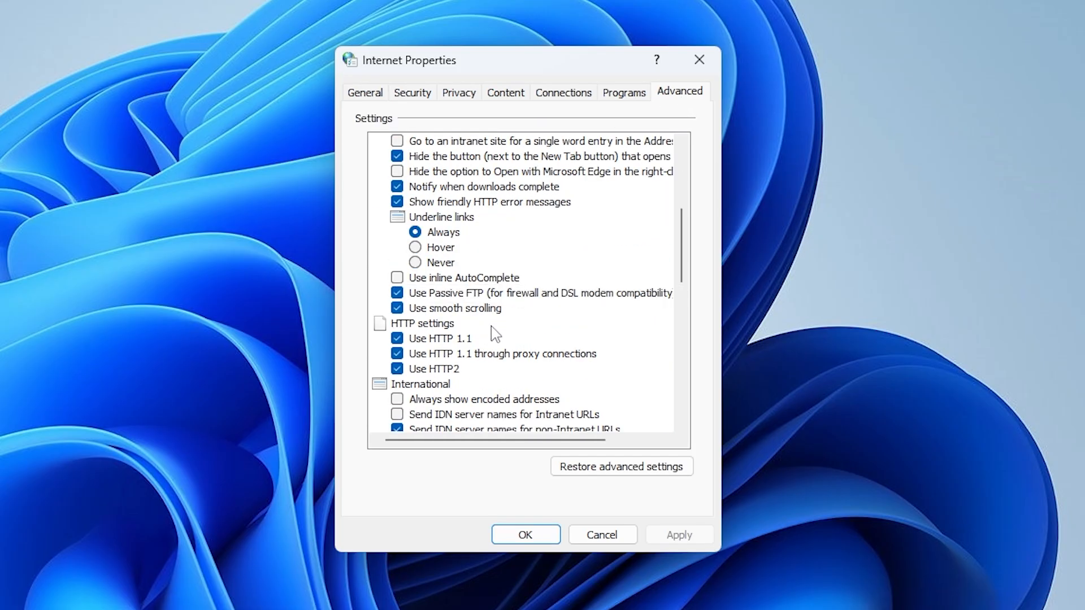
scroll("down", 3)
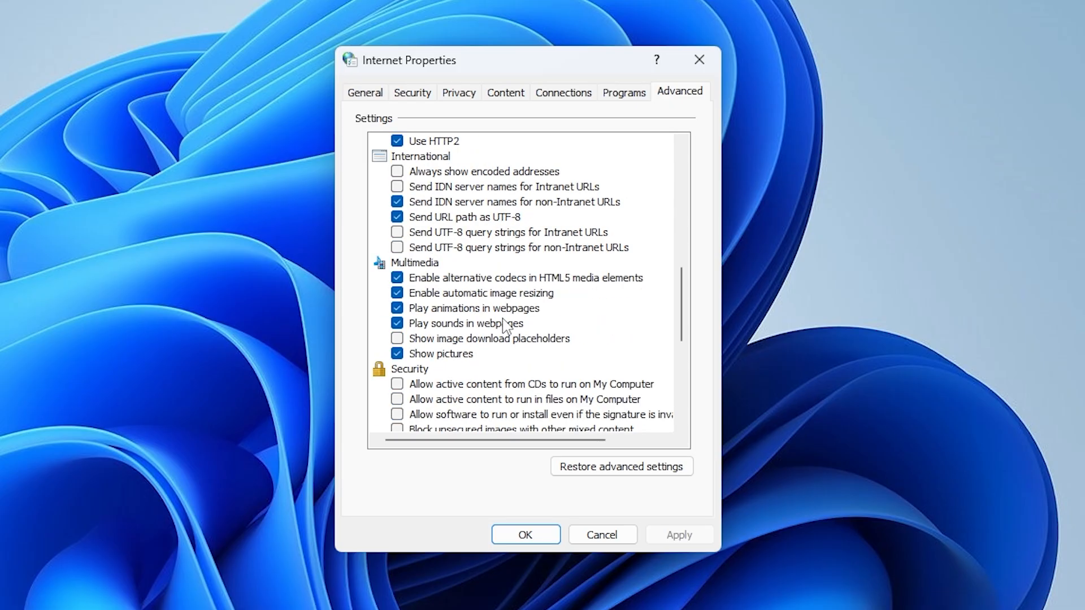
scroll("down", 3)
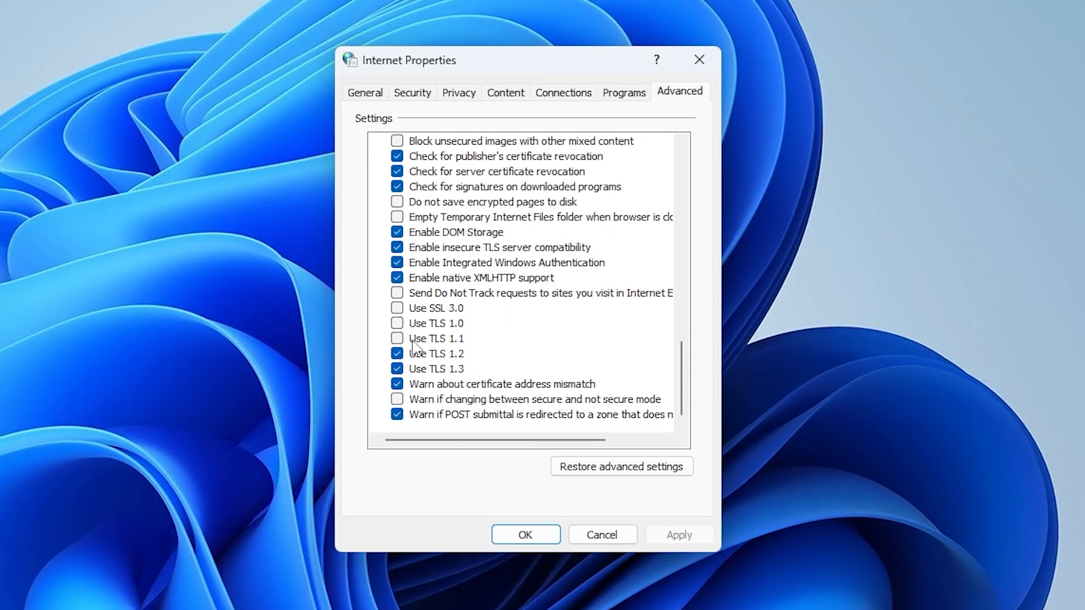
Enable Use TLS 1.1 and Use TLS 1.0, then confirm with OK
left_click(397, 338)
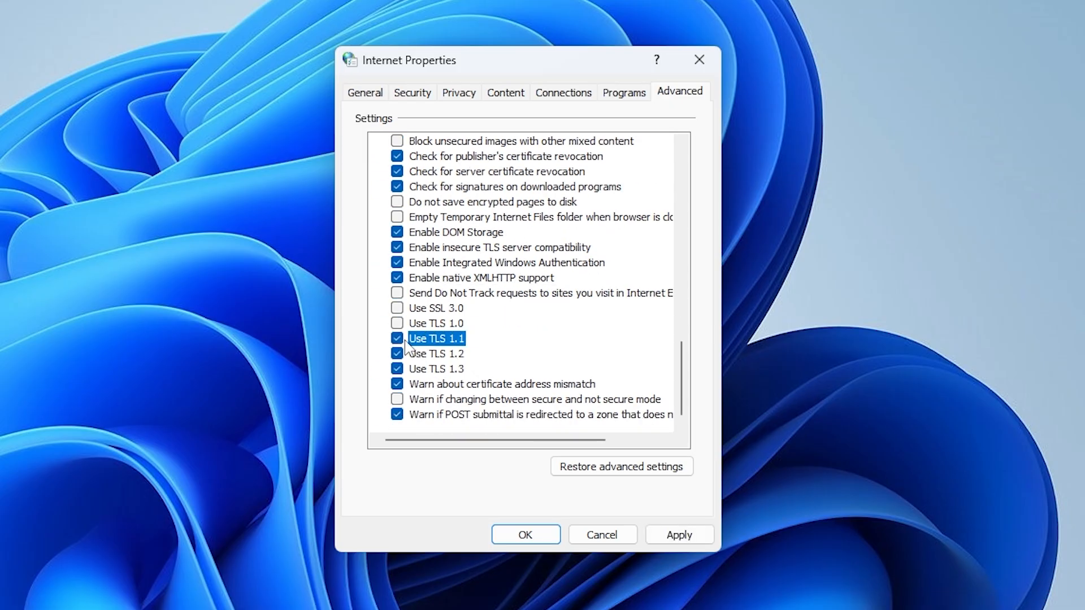
left_click(397, 338)
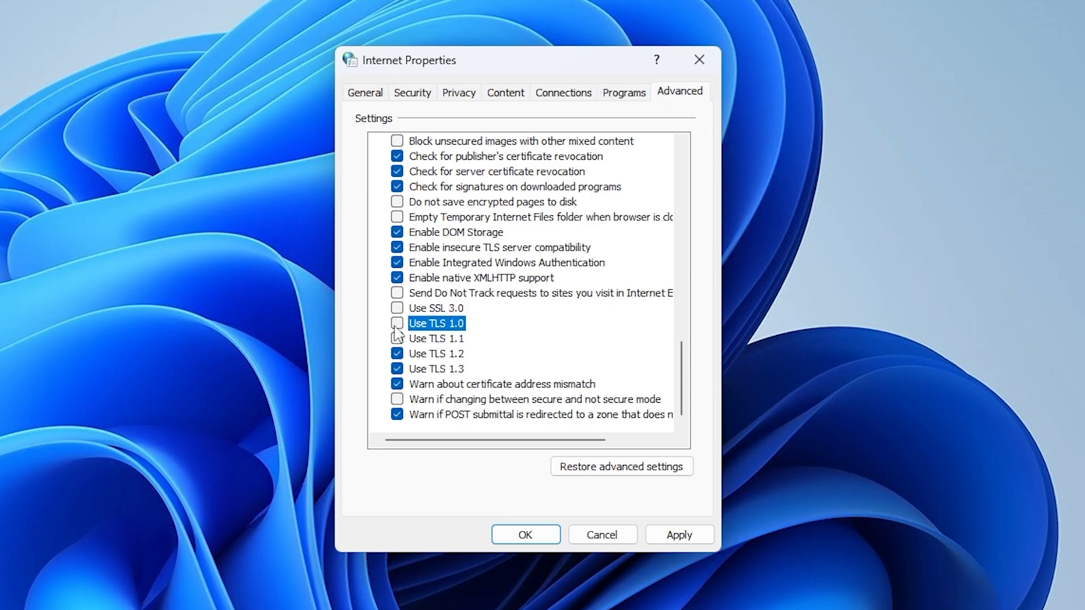
left_click(396, 323)
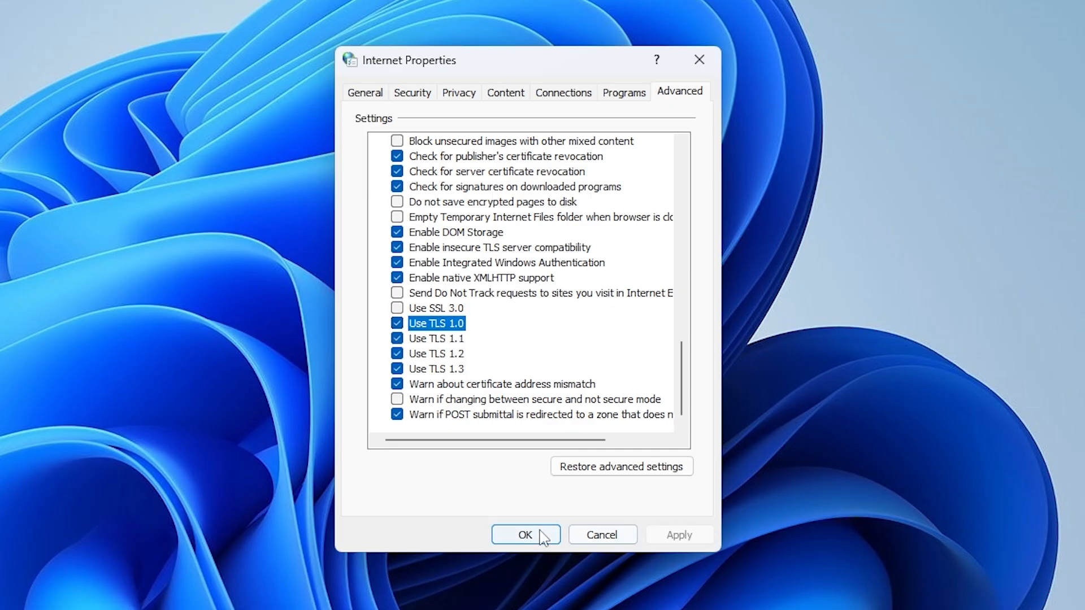
left_click(524, 534)
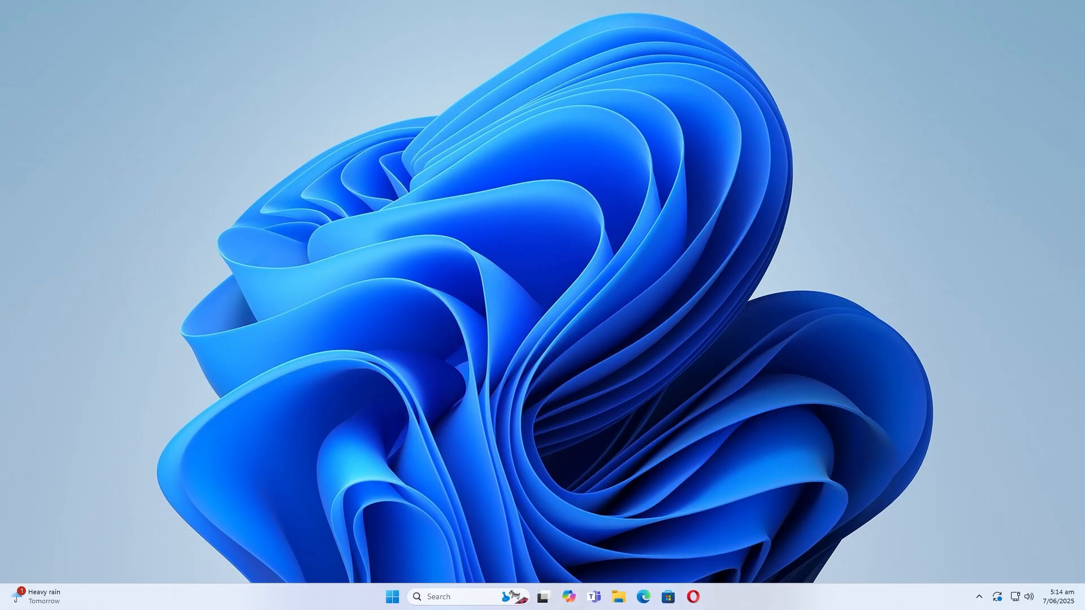